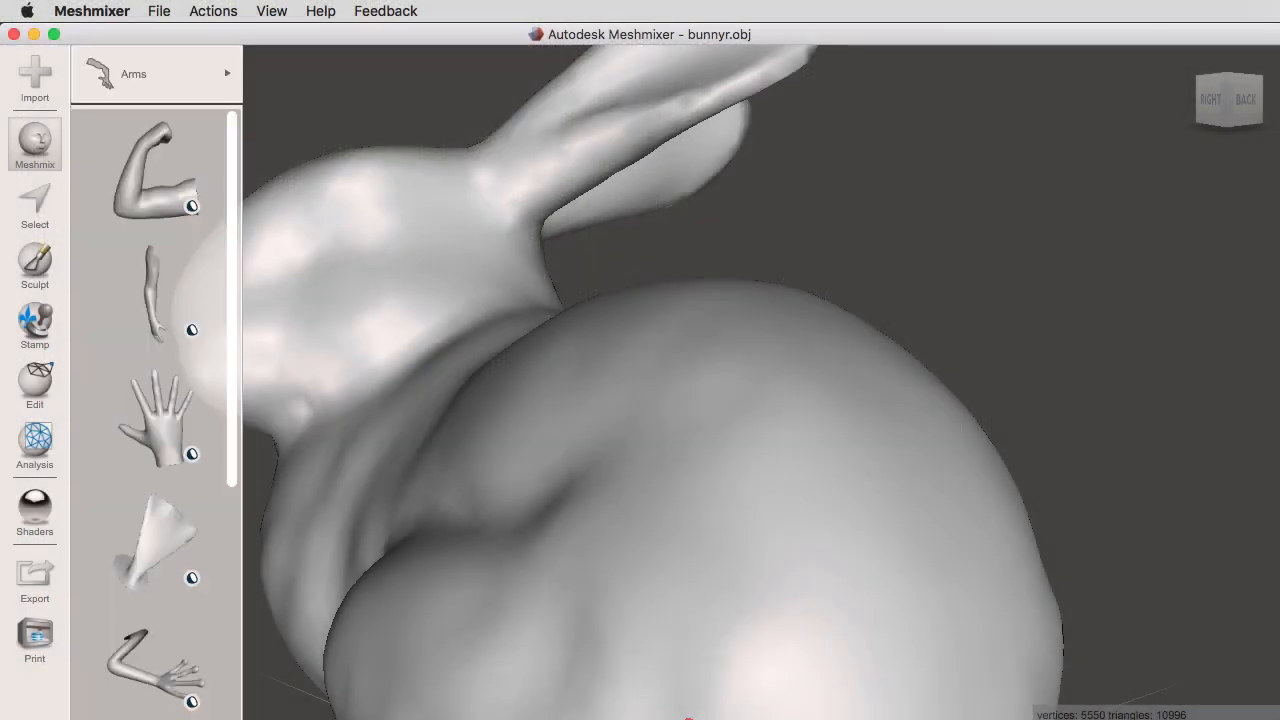
Drop the open hand from the Arms library onto the bunny's back and enlarge it to 0.157
{"action": "left_click", "coordinate": [155, 420]}
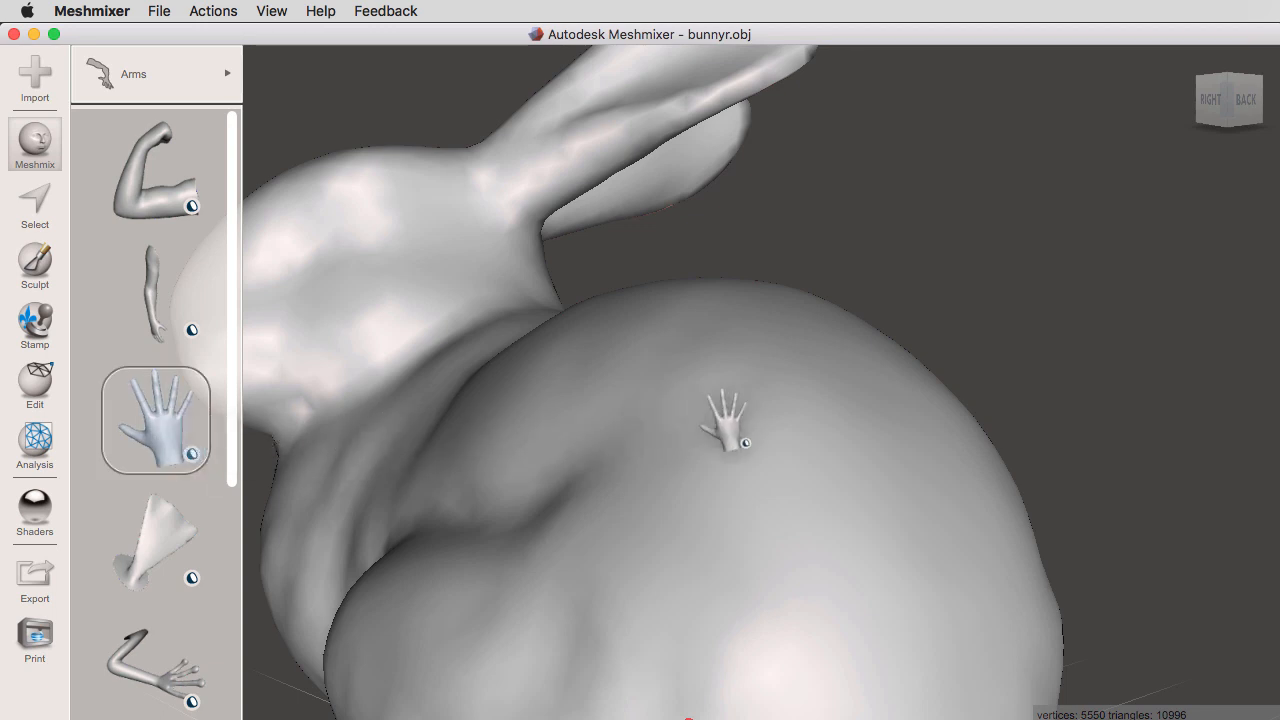
{"action": "left_click_drag", "start_coordinate": [155, 419], "coordinate": [880, 350]}
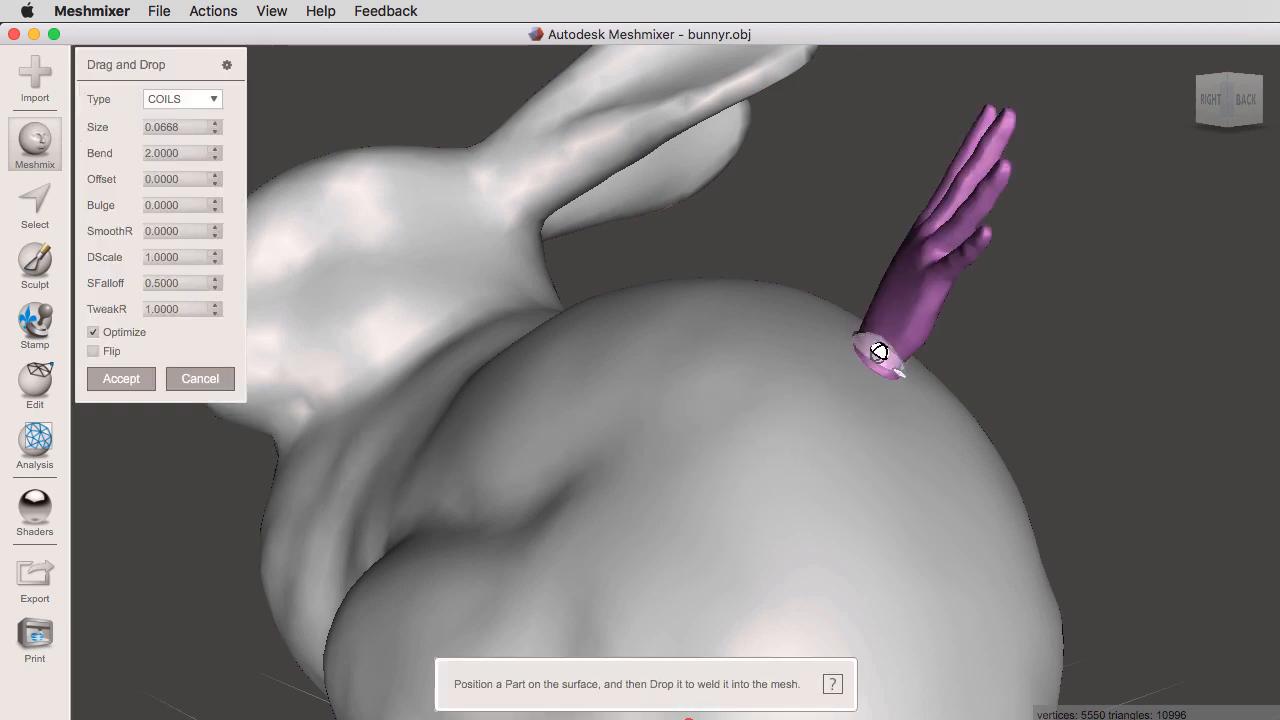
{"action": "left_click_drag", "start_coordinate": [878, 351], "coordinate": [834, 405]}
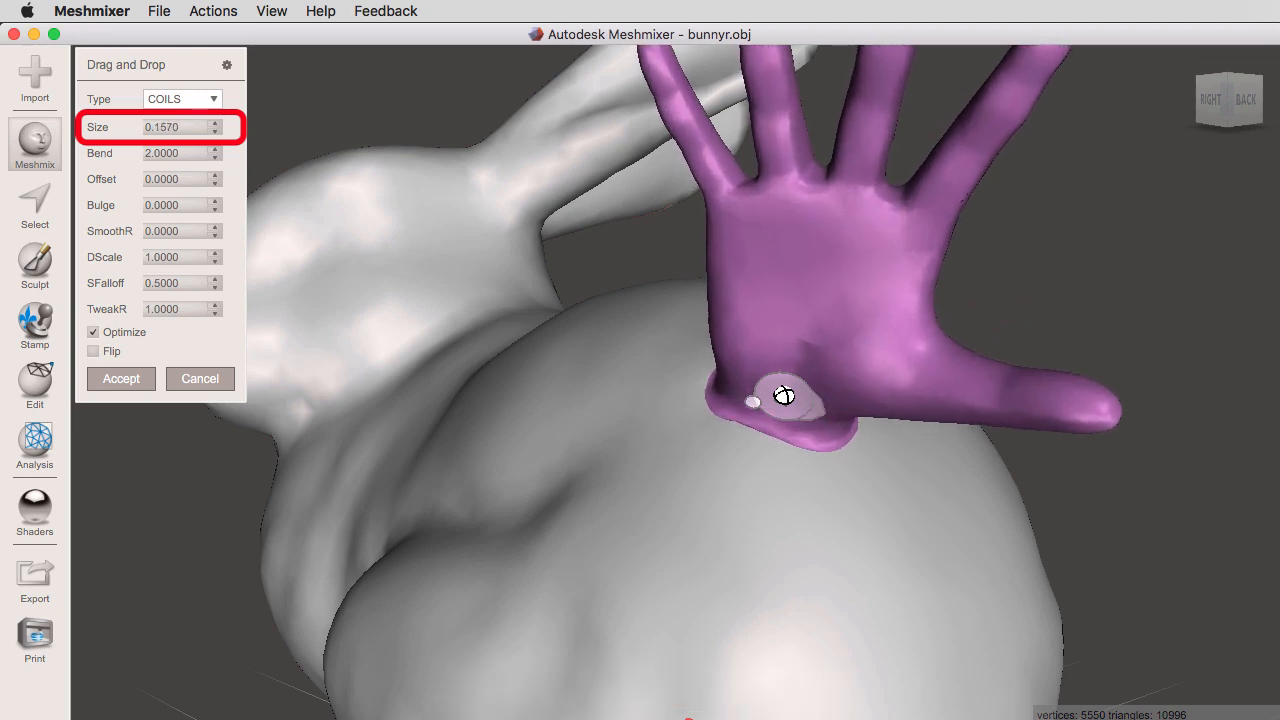
{"action": "left_click_drag", "start_coordinate": [784, 394], "coordinate": [855, 399]}
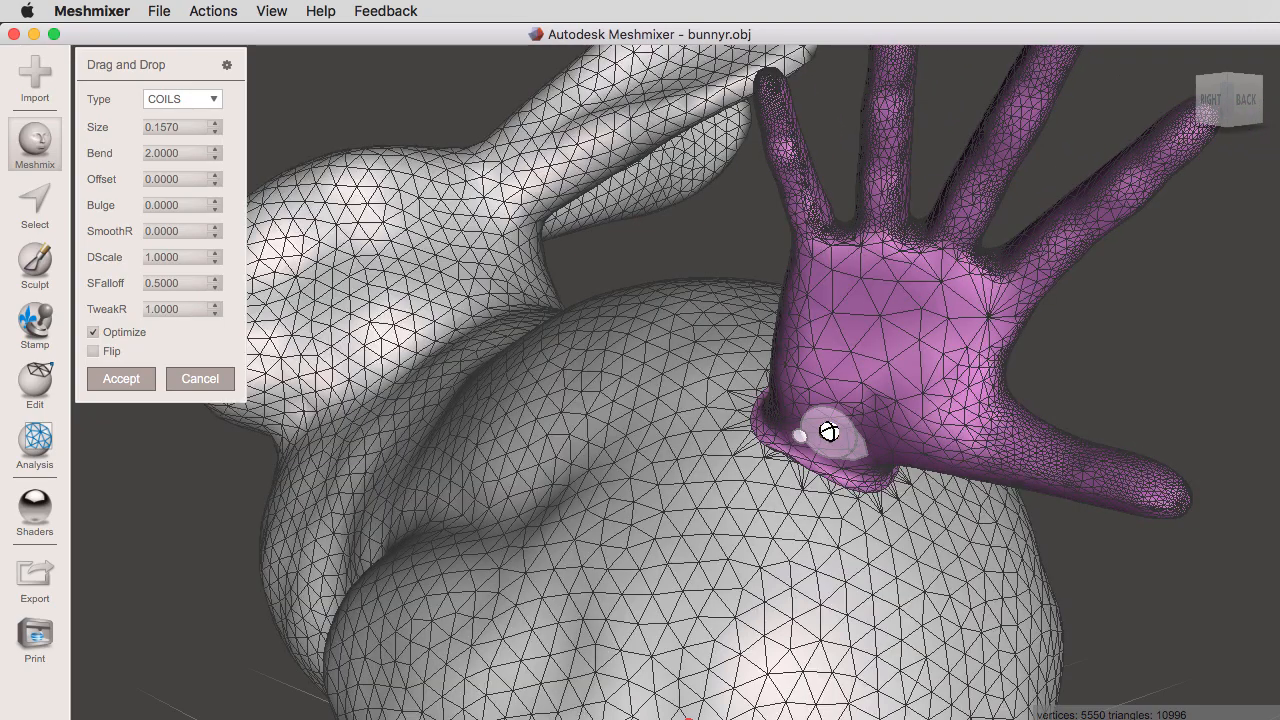
Tilt the hand to a new angle on the bunny and reposition it at size 0.1538
{"action": "left_click_drag", "start_coordinate": [828, 432], "coordinate": [763, 466]}
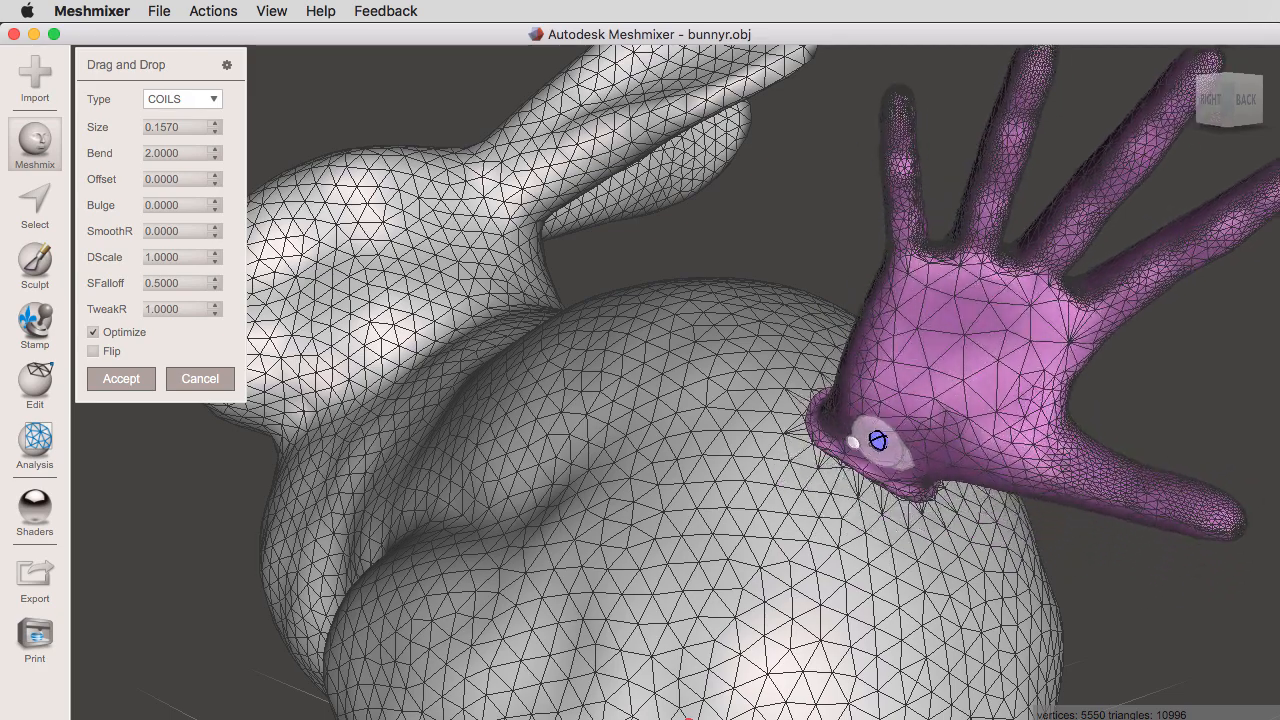
{"action": "left_click_drag", "start_coordinate": [878, 443], "coordinate": [815, 443]}
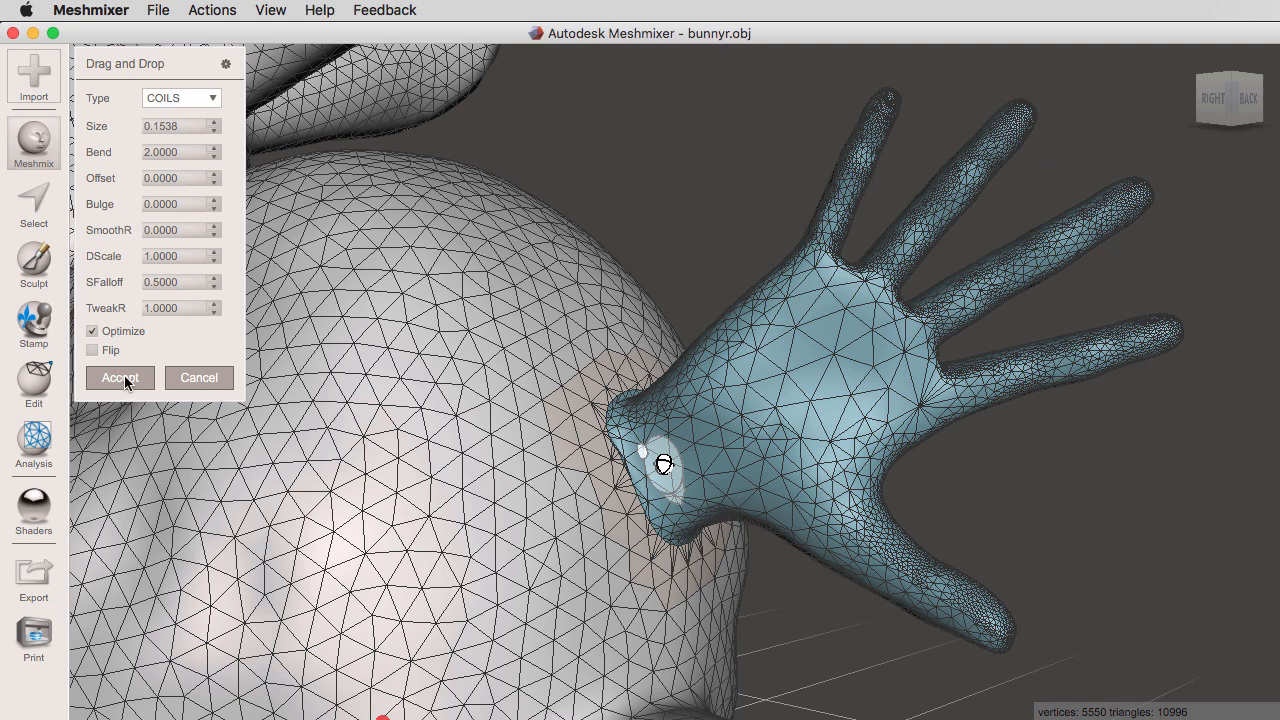
{"action": "left_click", "coordinate": [119, 378]}
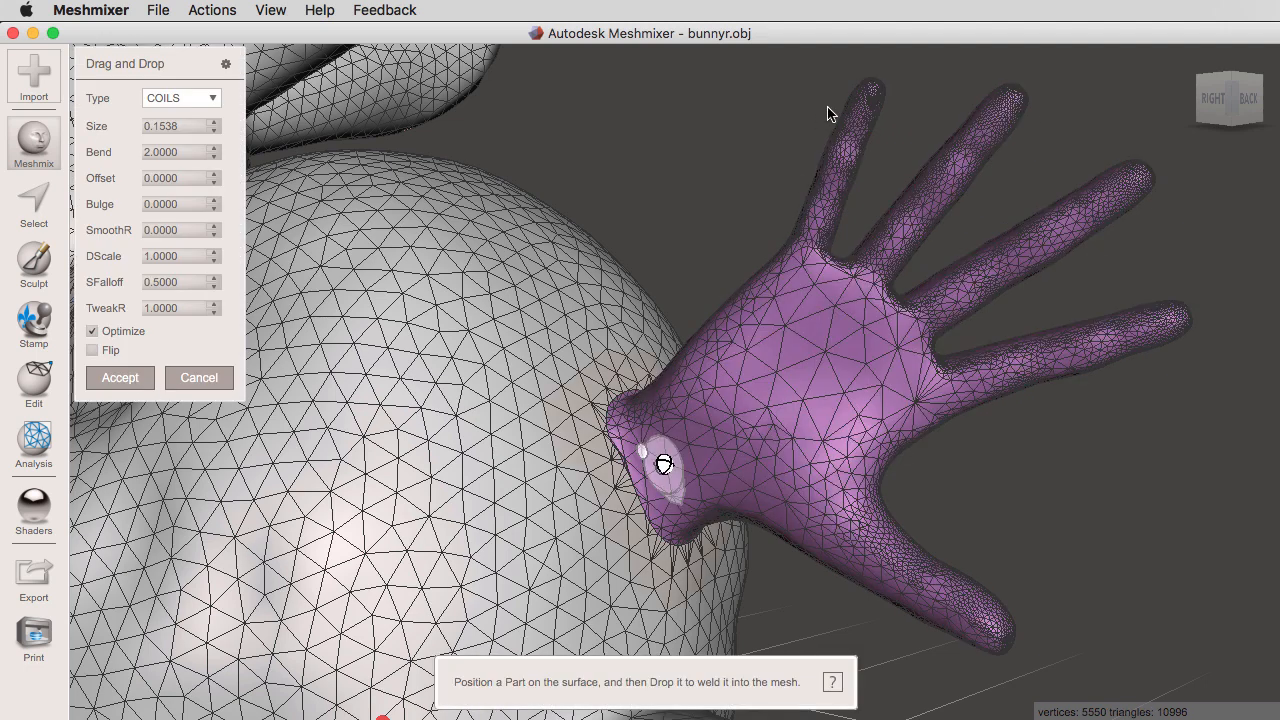
{"action": "mouse_move", "coordinate": [201, 373]}
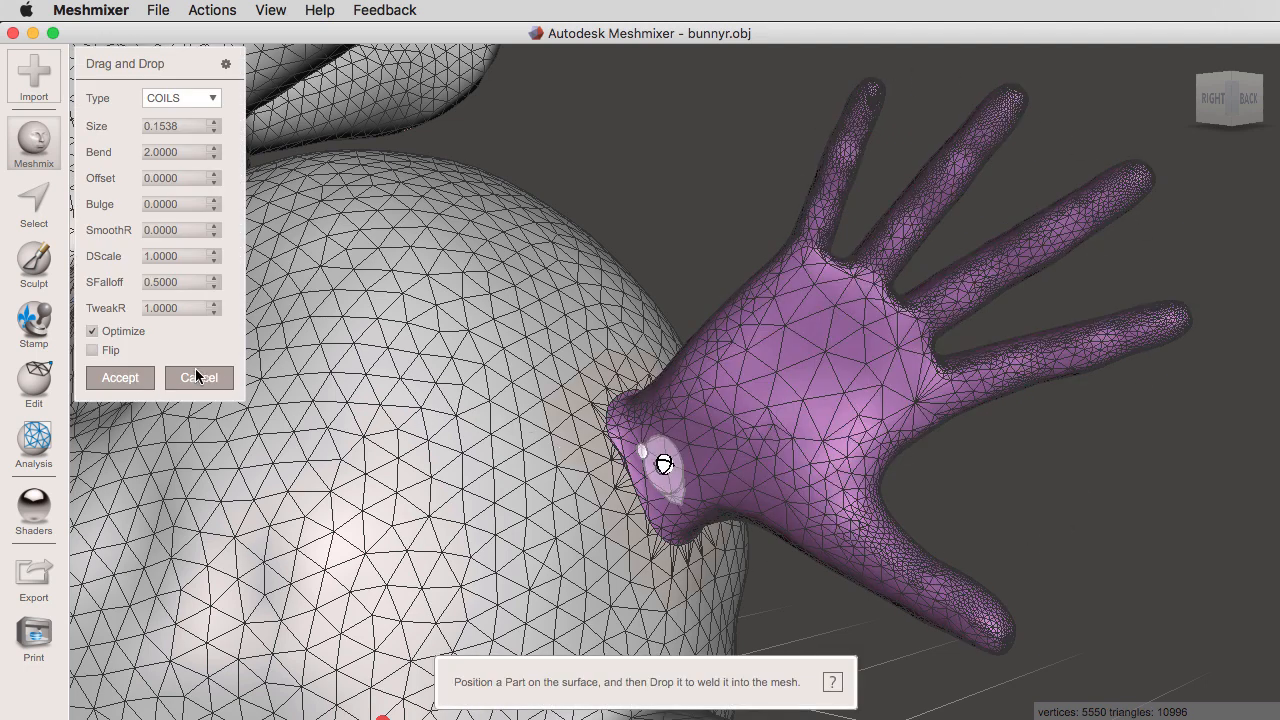
{"action": "mouse_move", "coordinate": [207, 65]}
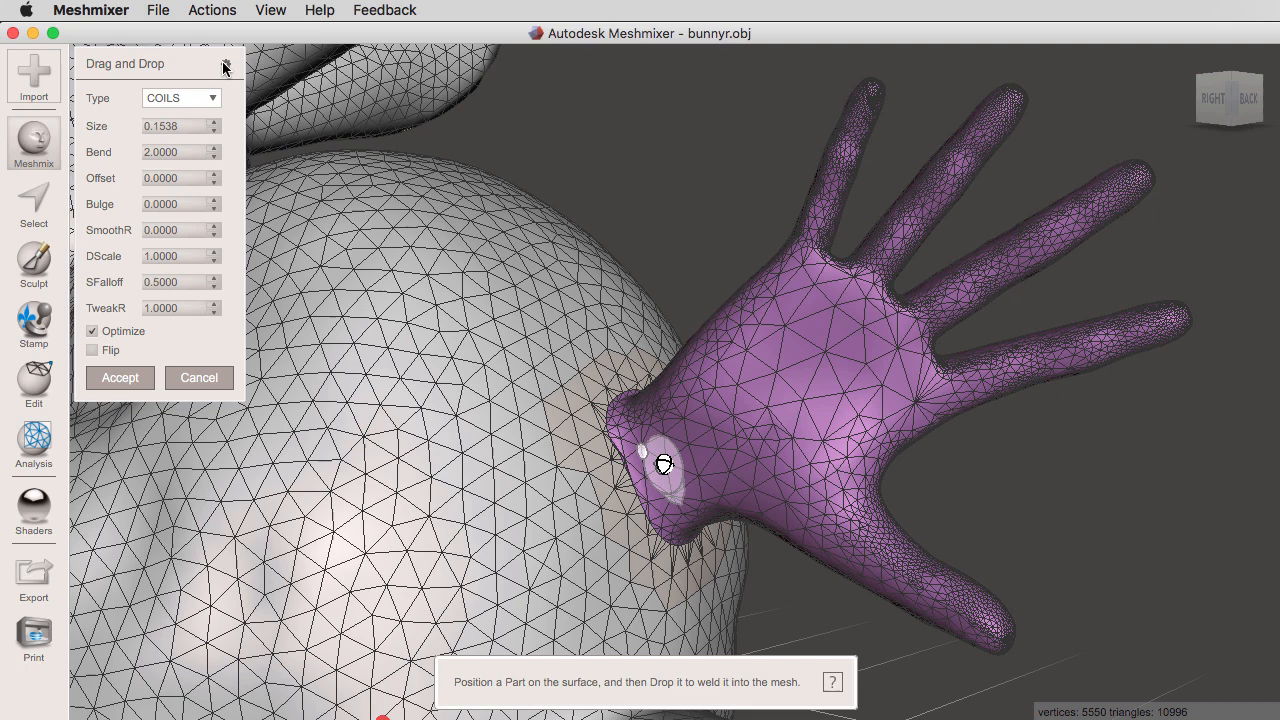
{"action": "mouse_move", "coordinate": [223, 66]}
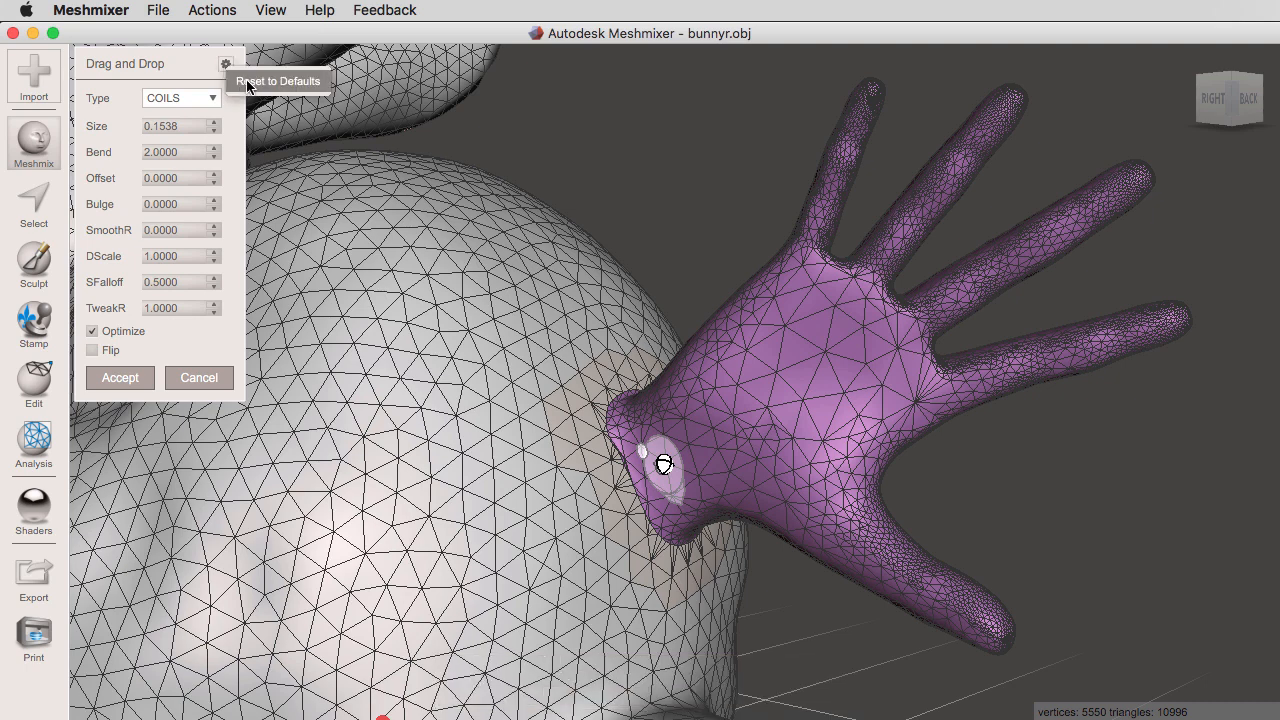
{"action": "mouse_move", "coordinate": [240, 177]}
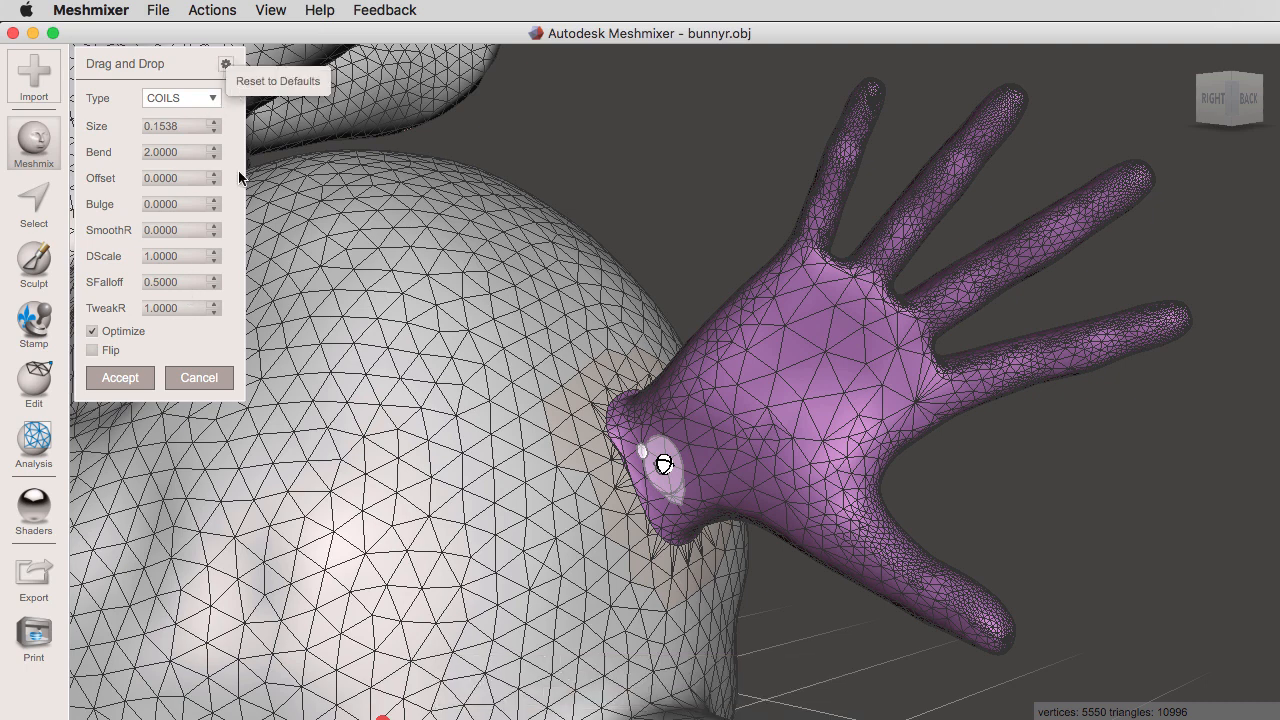
{"action": "mouse_move", "coordinate": [182, 149]}
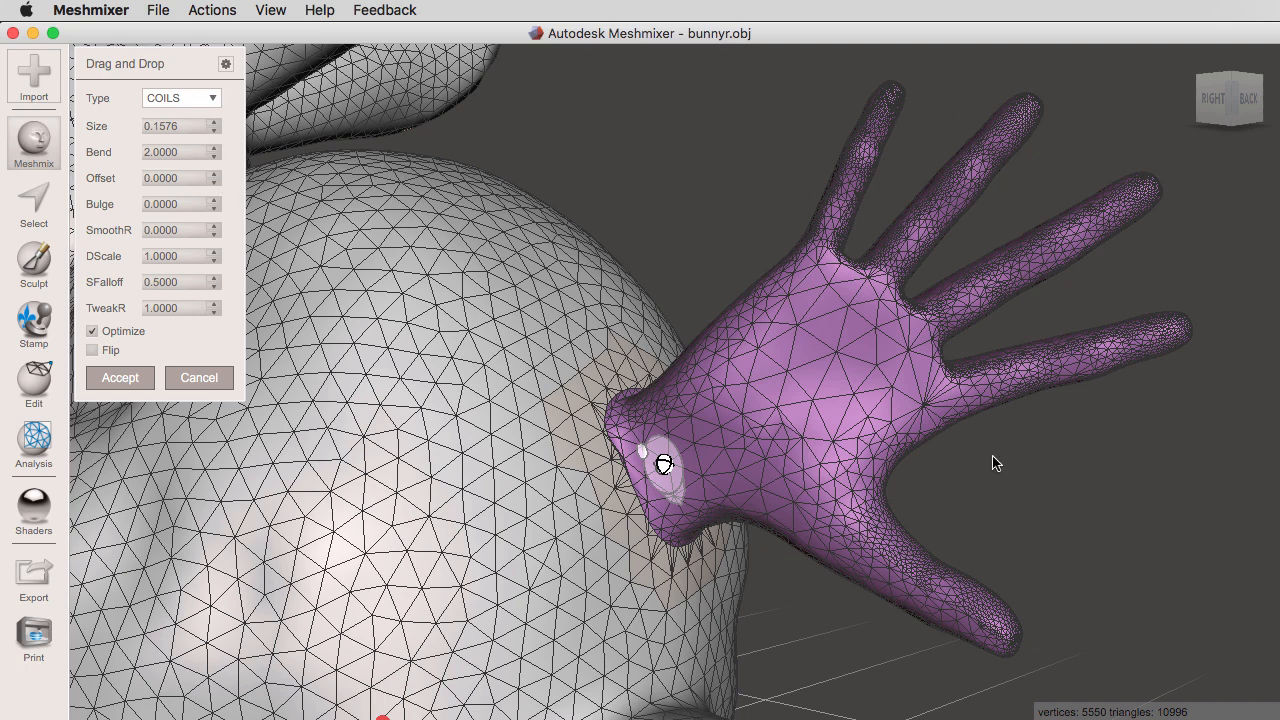
{"action": "mouse_move", "coordinate": [190, 159]}
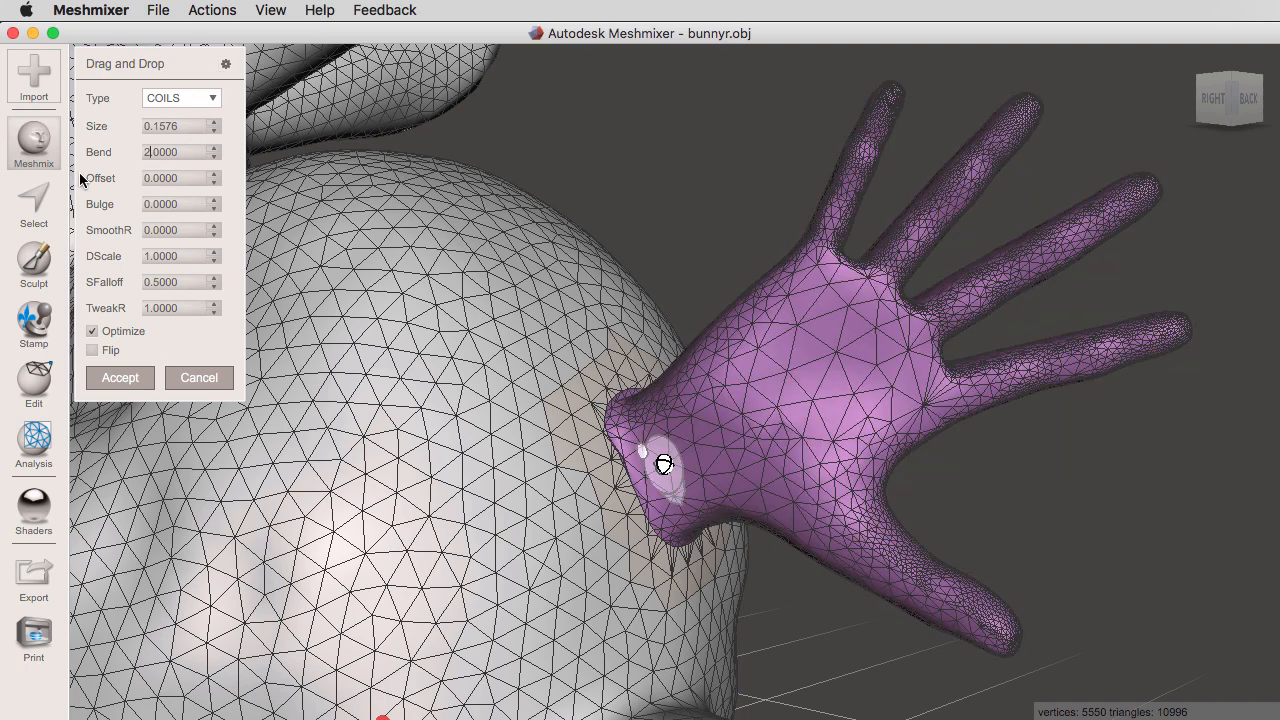
Set the hand's Offset to 0.1, lifting it off the bunny on a stretched neck
{"action": "left_click", "coordinate": [119, 377]}
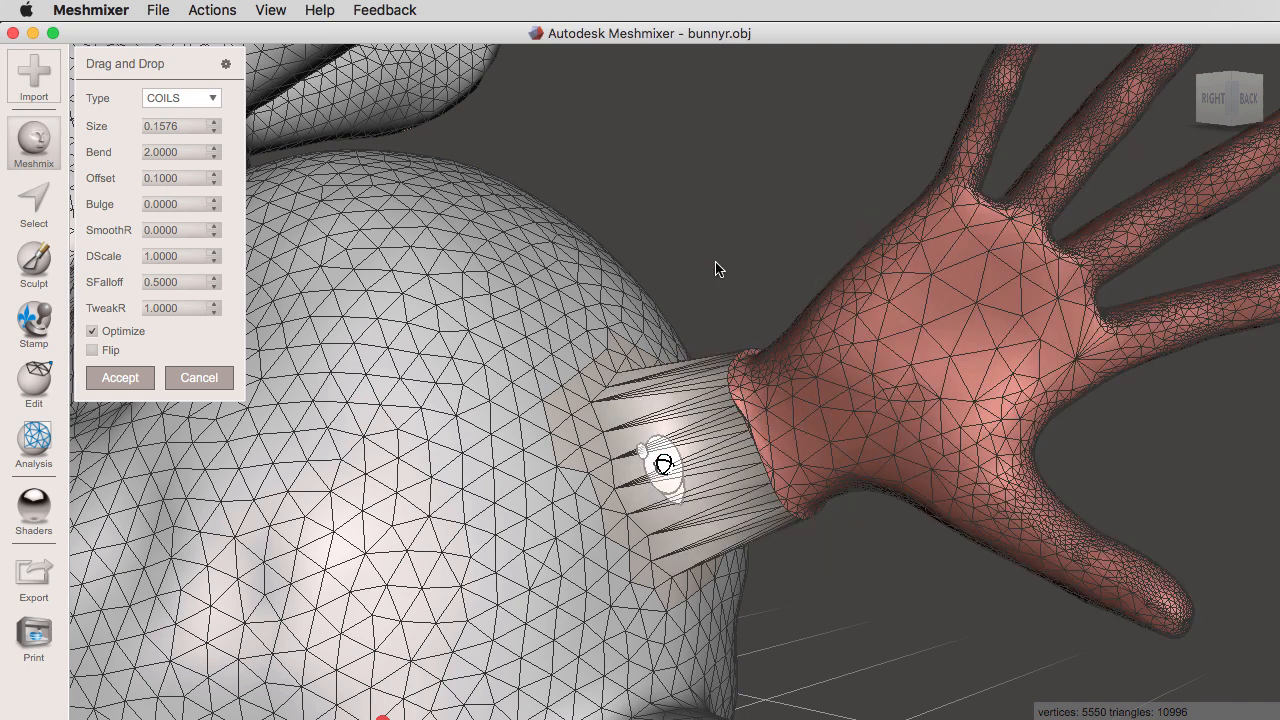
{"action": "mouse_move", "coordinate": [968, 348]}
{"action": "type", "text": "5.0000"}
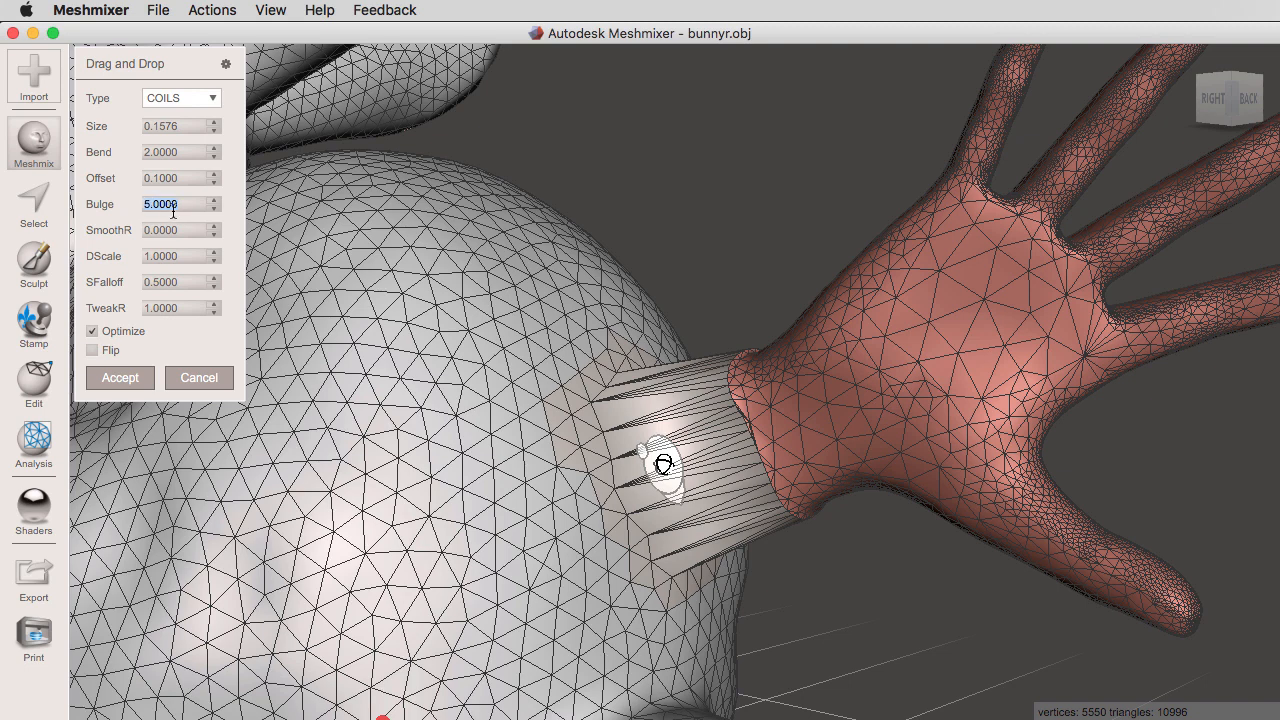
Set SmoothR to 10 so the hand's neck blends gradually into the bunny
{"action": "left_click", "coordinate": [119, 378]}
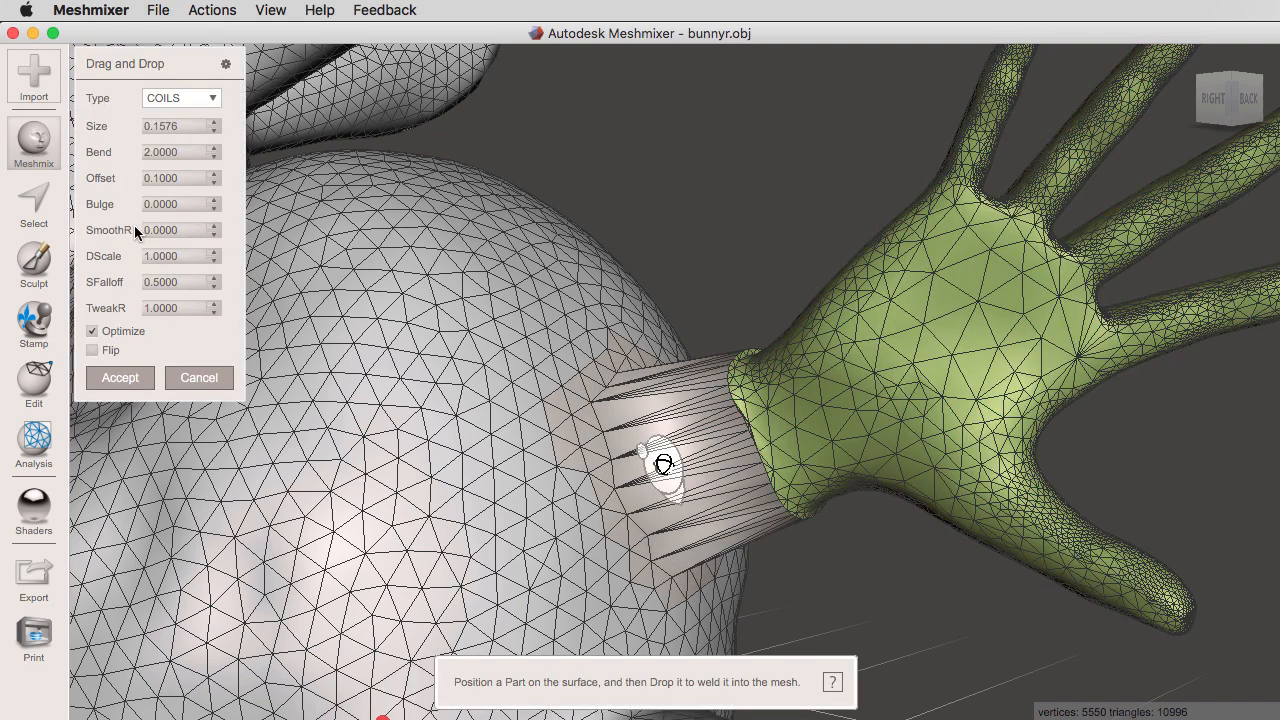
{"action": "mouse_move", "coordinate": [190, 238]}
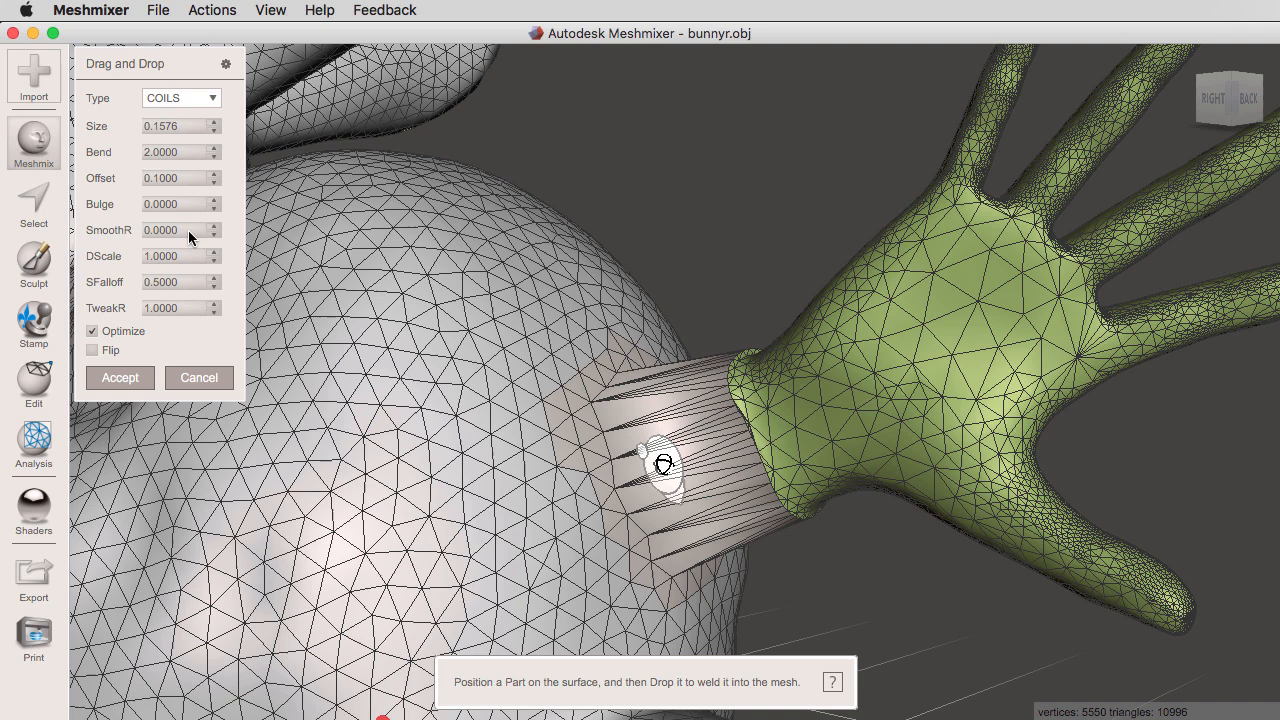
{"action": "mouse_move", "coordinate": [600, 294]}
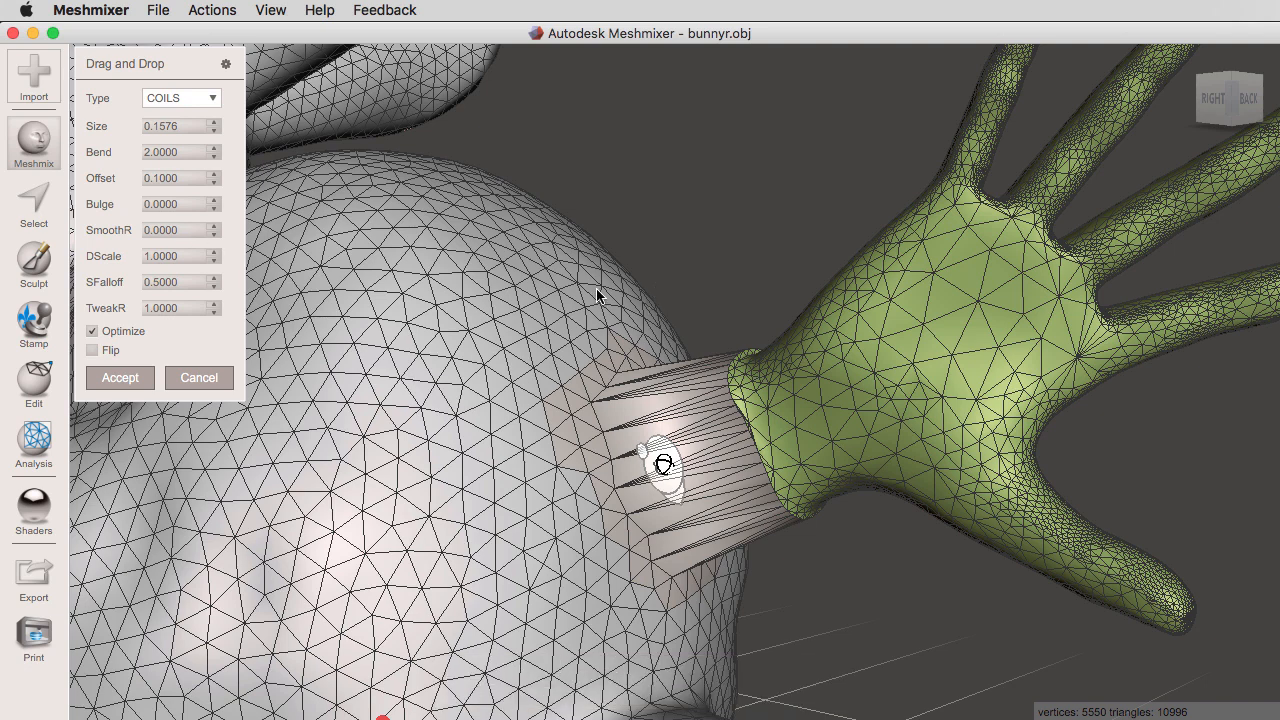
{"action": "mouse_move", "coordinate": [852, 365]}
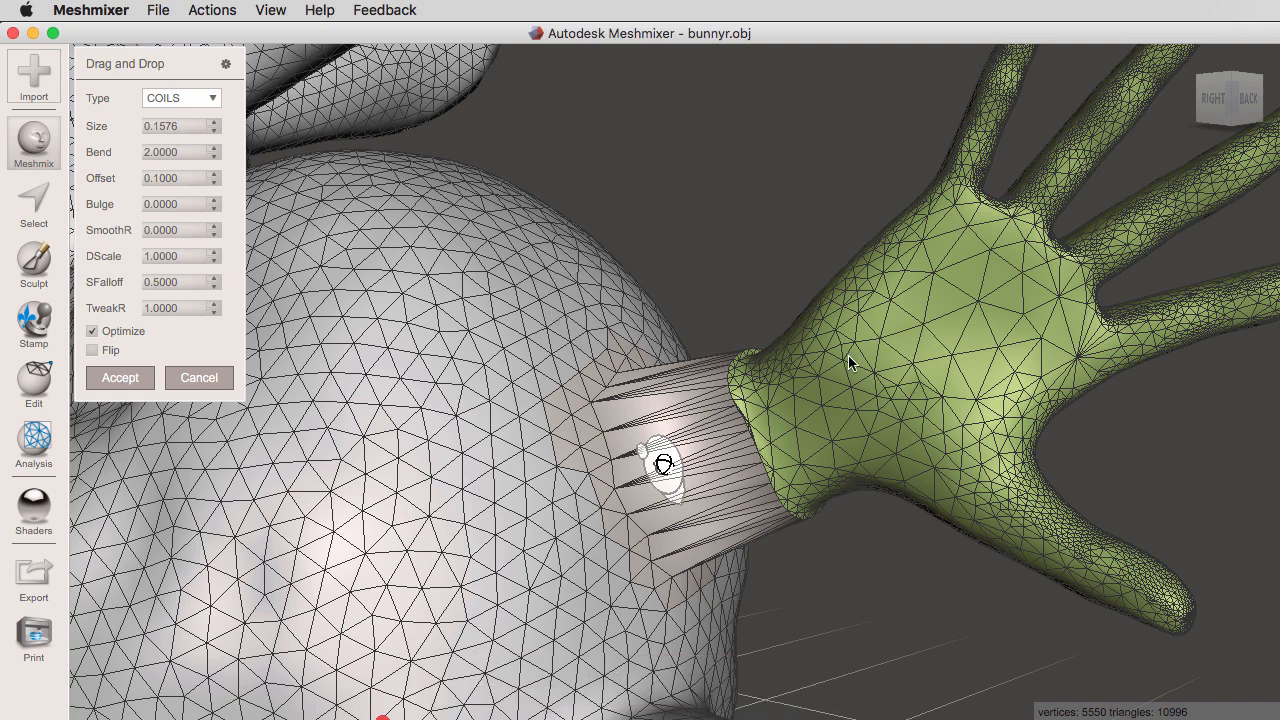
{"action": "left_click", "coordinate": [175, 230]}
{"action": "type", "text": "10.0000"}
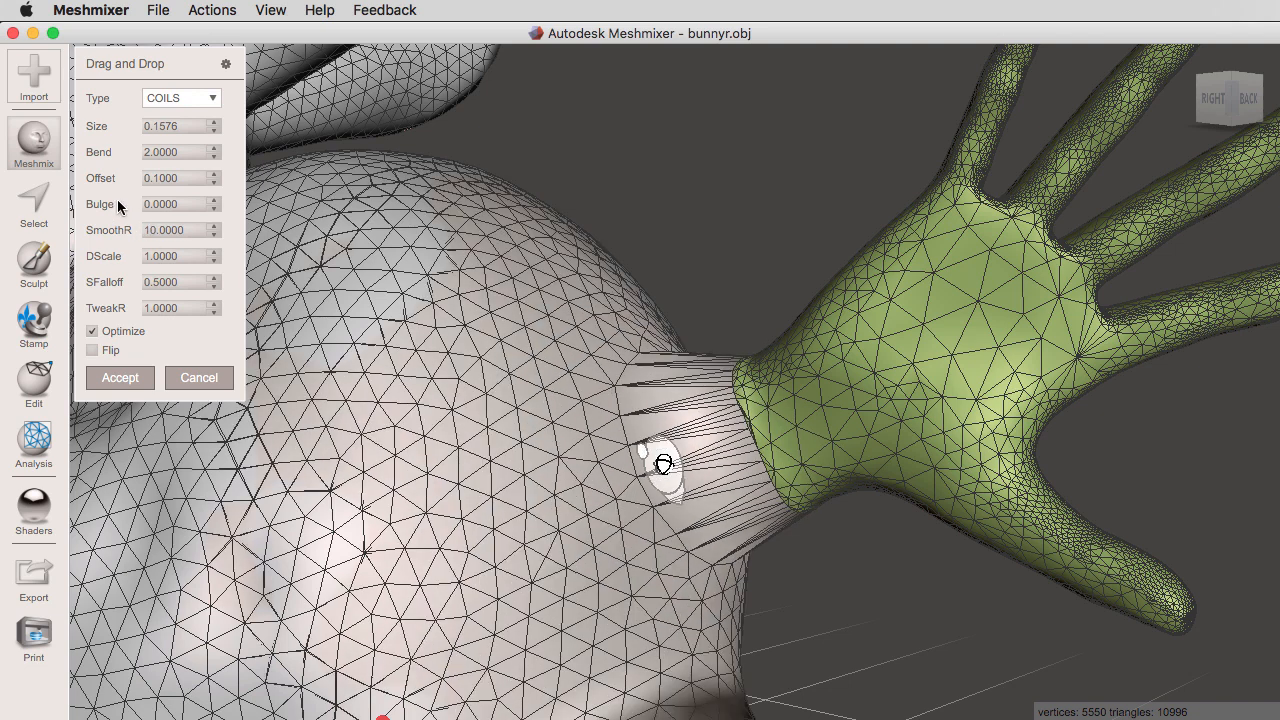
{"action": "mouse_move", "coordinate": [407, 388]}
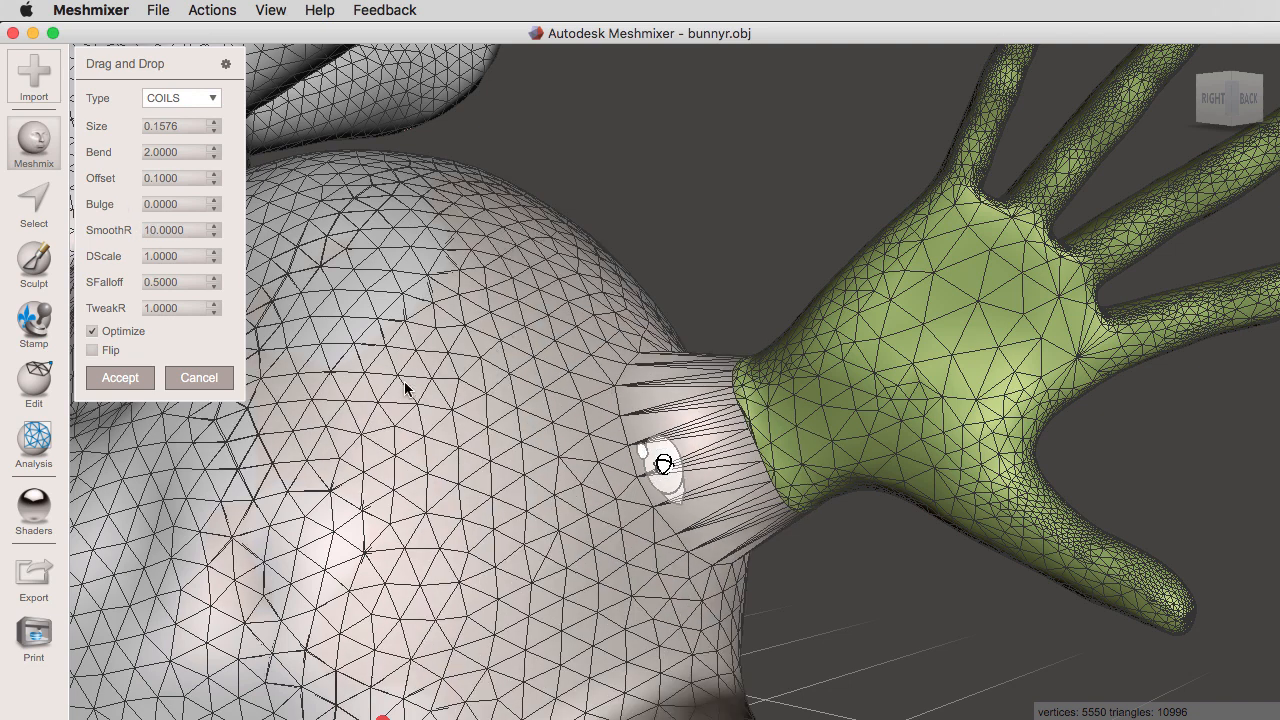
{"action": "mouse_move", "coordinate": [447, 302]}
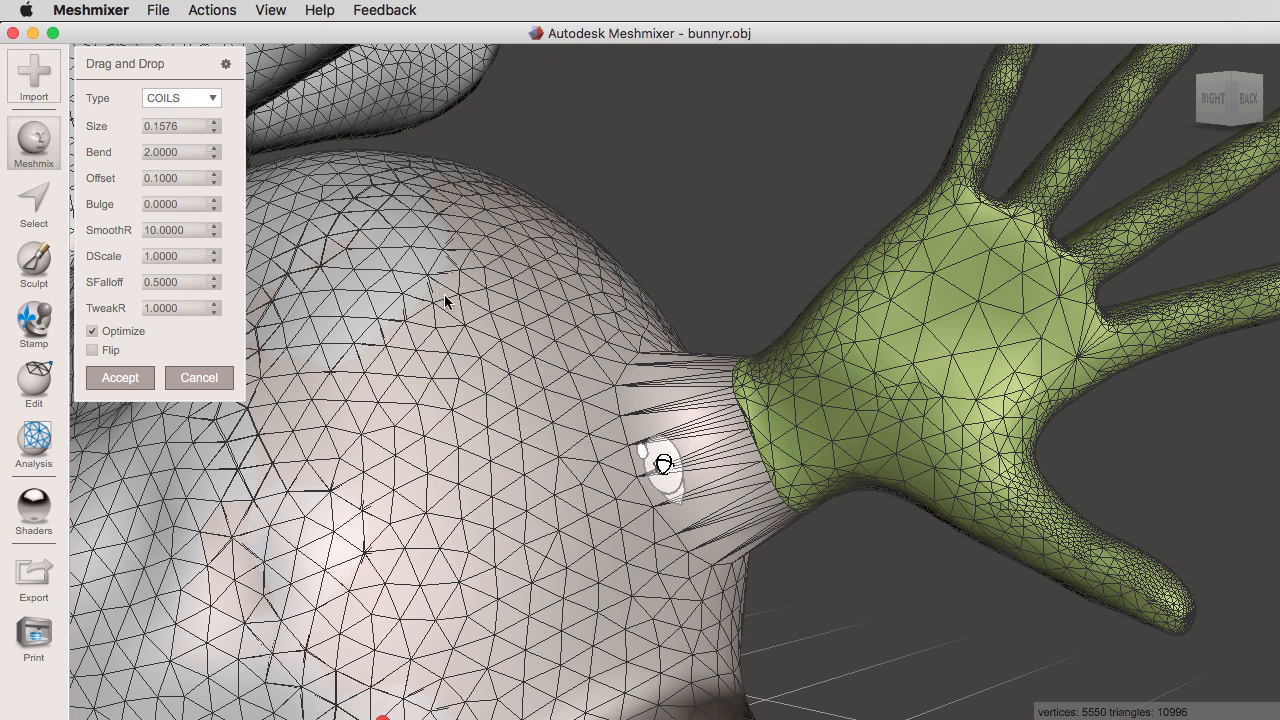
{"action": "mouse_move", "coordinate": [895, 242]}
{"action": "type", "text": "2.0000"}
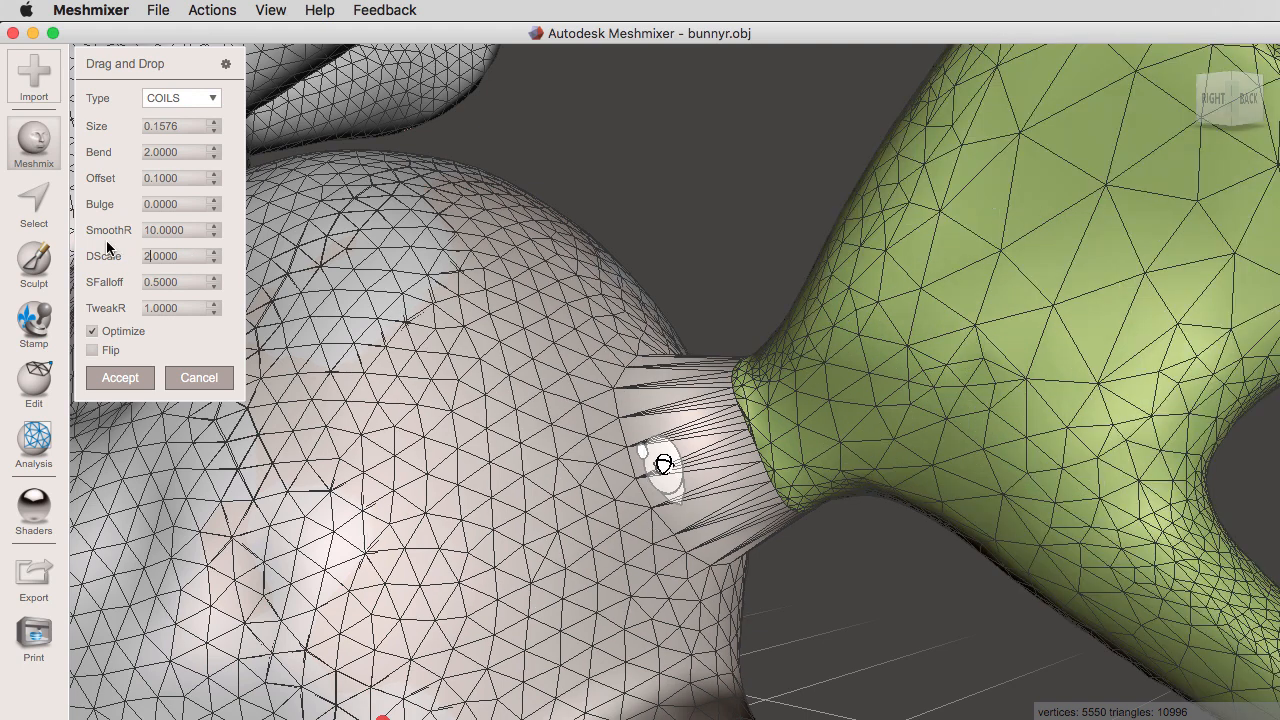
{"action": "mouse_move", "coordinate": [832, 366]}
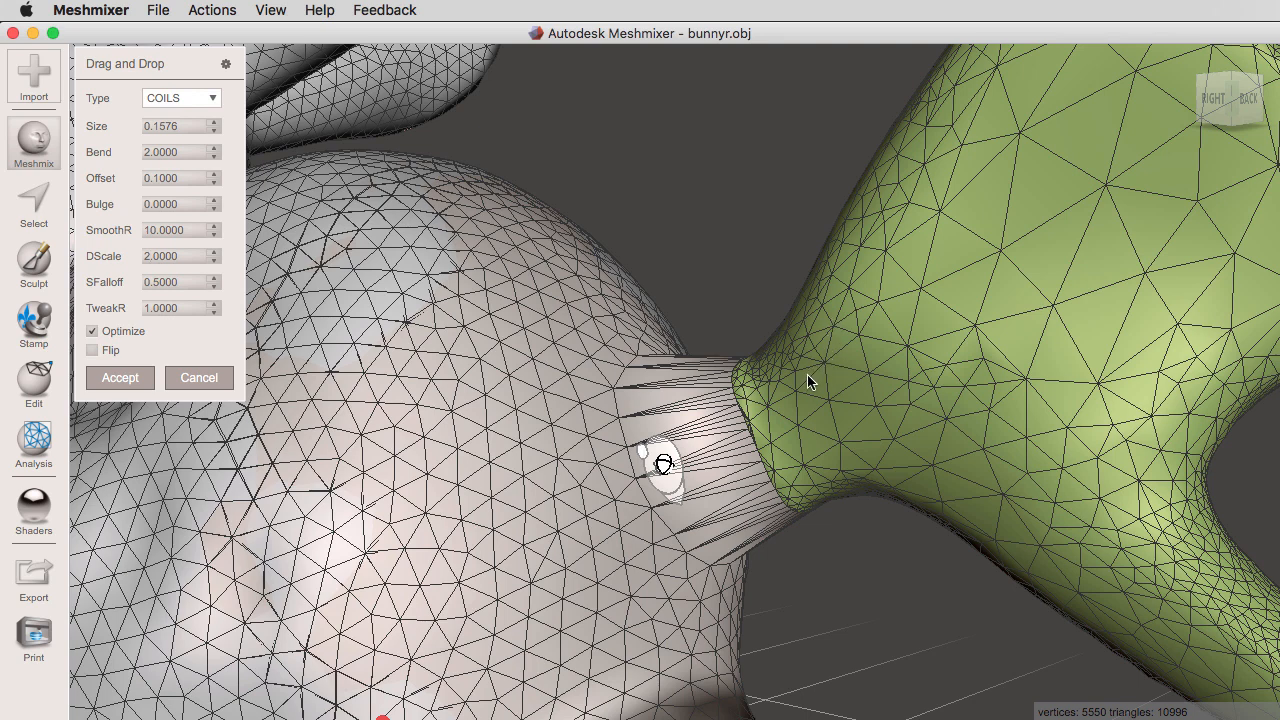
Set DScale to 2 and accept, welding the hand into the bunny mesh
{"action": "left_click", "coordinate": [175, 256]}
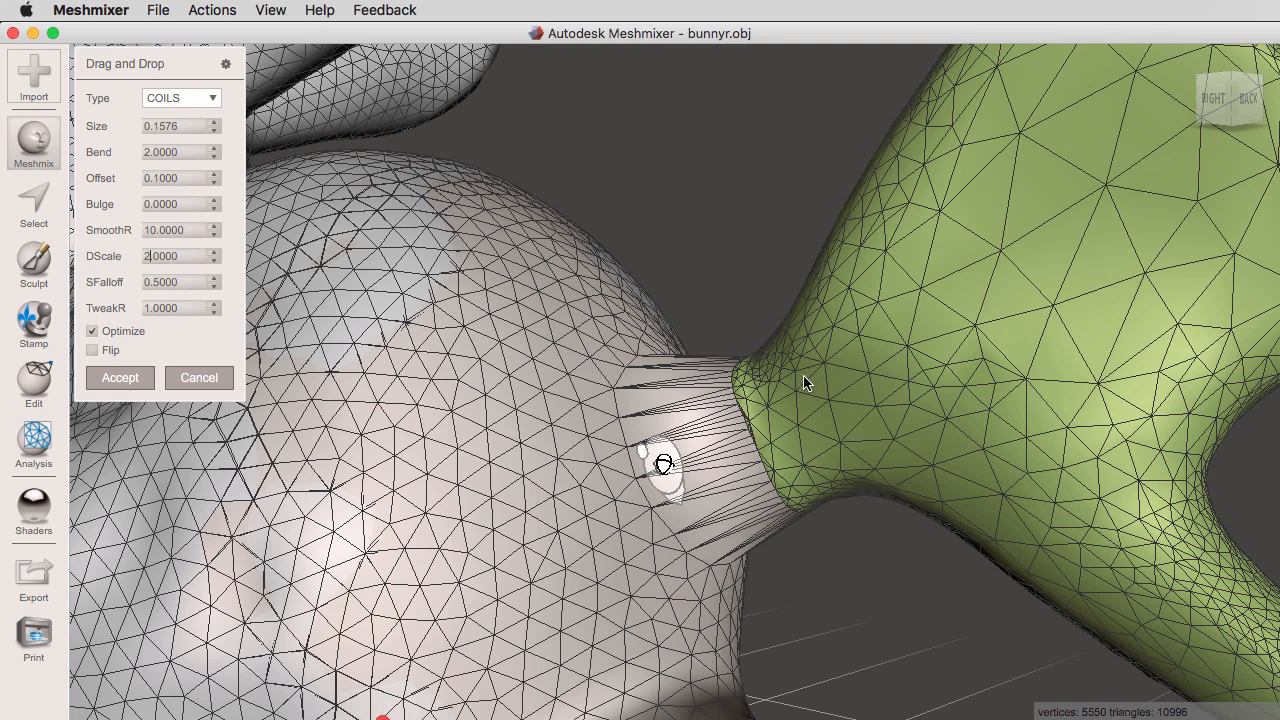
{"action": "left_click", "coordinate": [119, 377]}
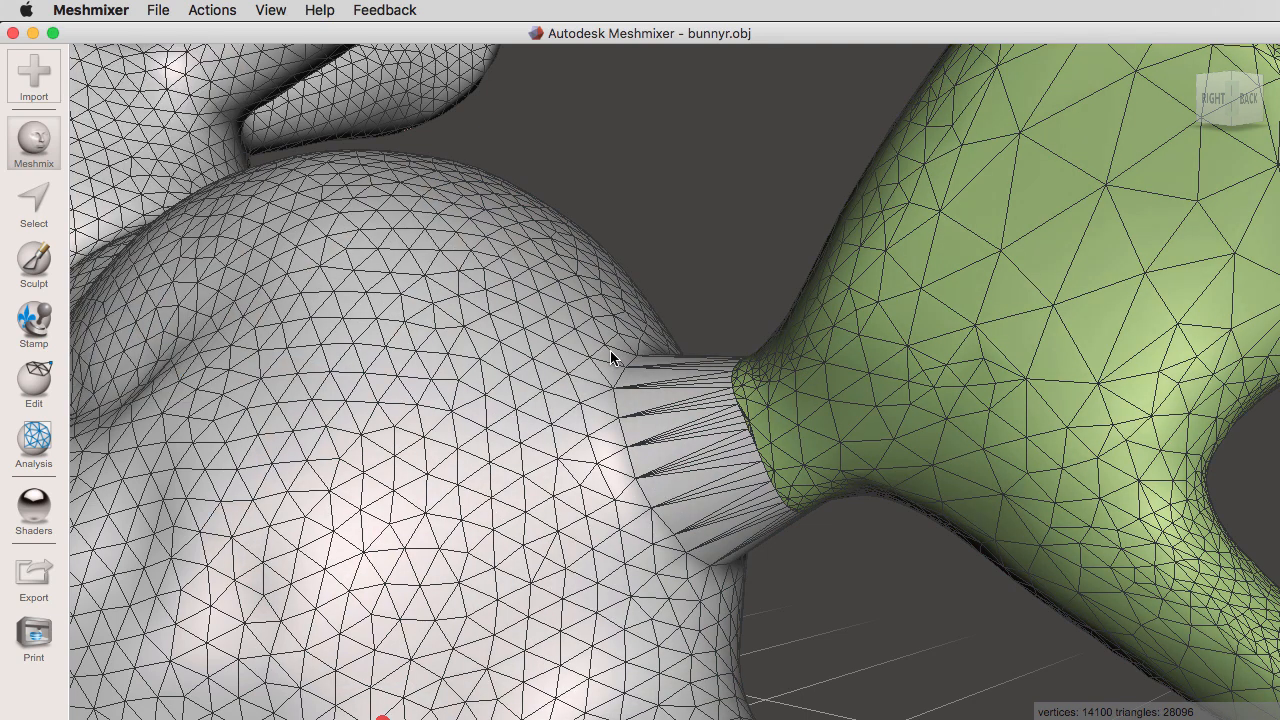
{"action": "left_click", "coordinate": [245, 11]}
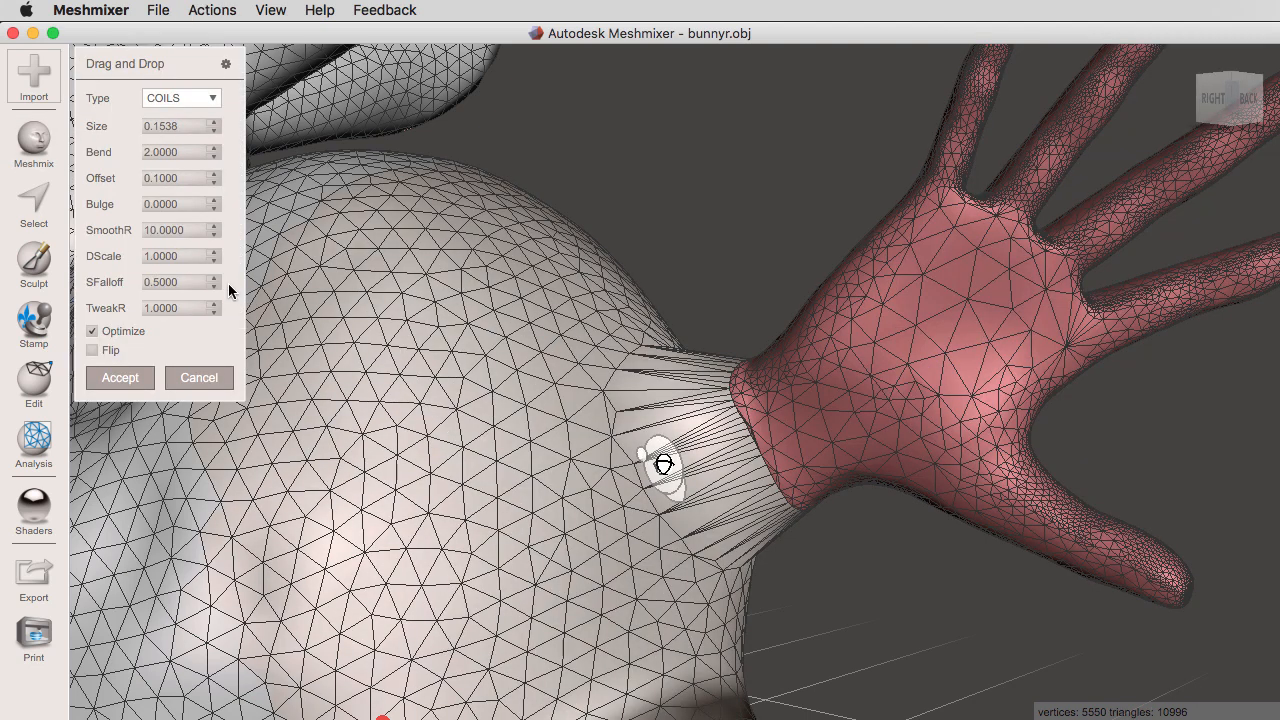
{"action": "mouse_move", "coordinate": [178, 284]}
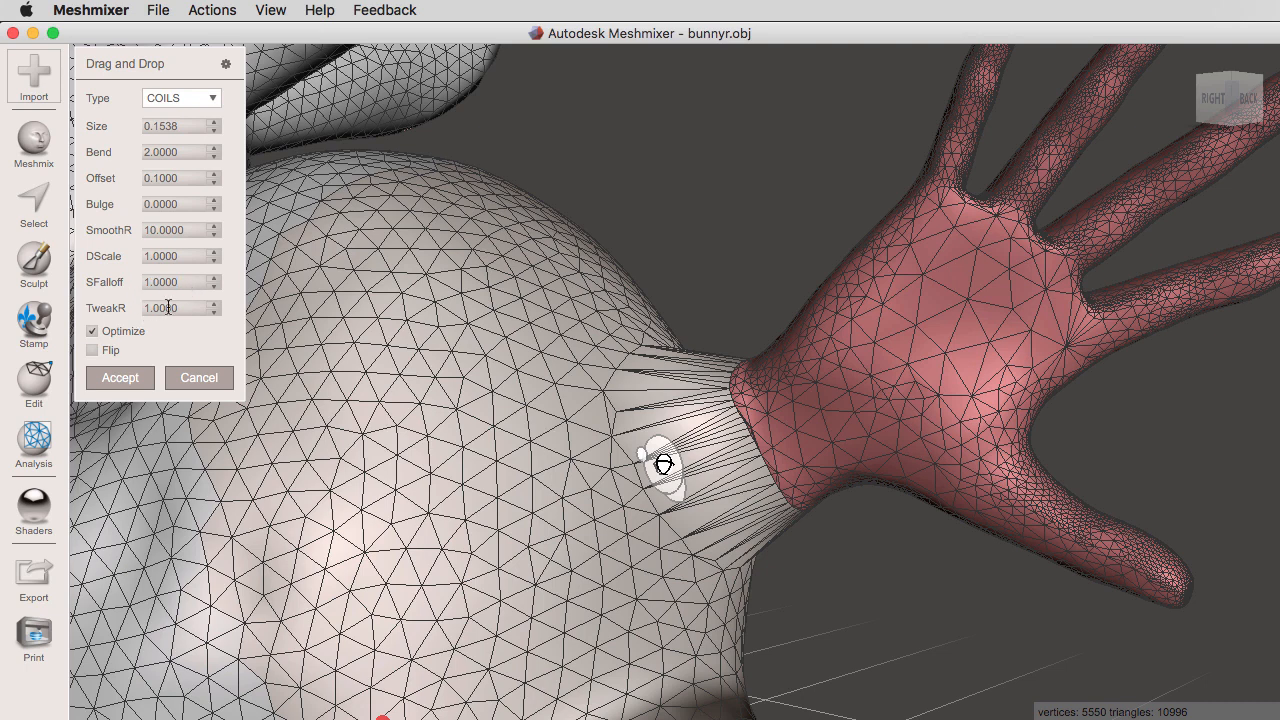
{"action": "mouse_move", "coordinate": [573, 402]}
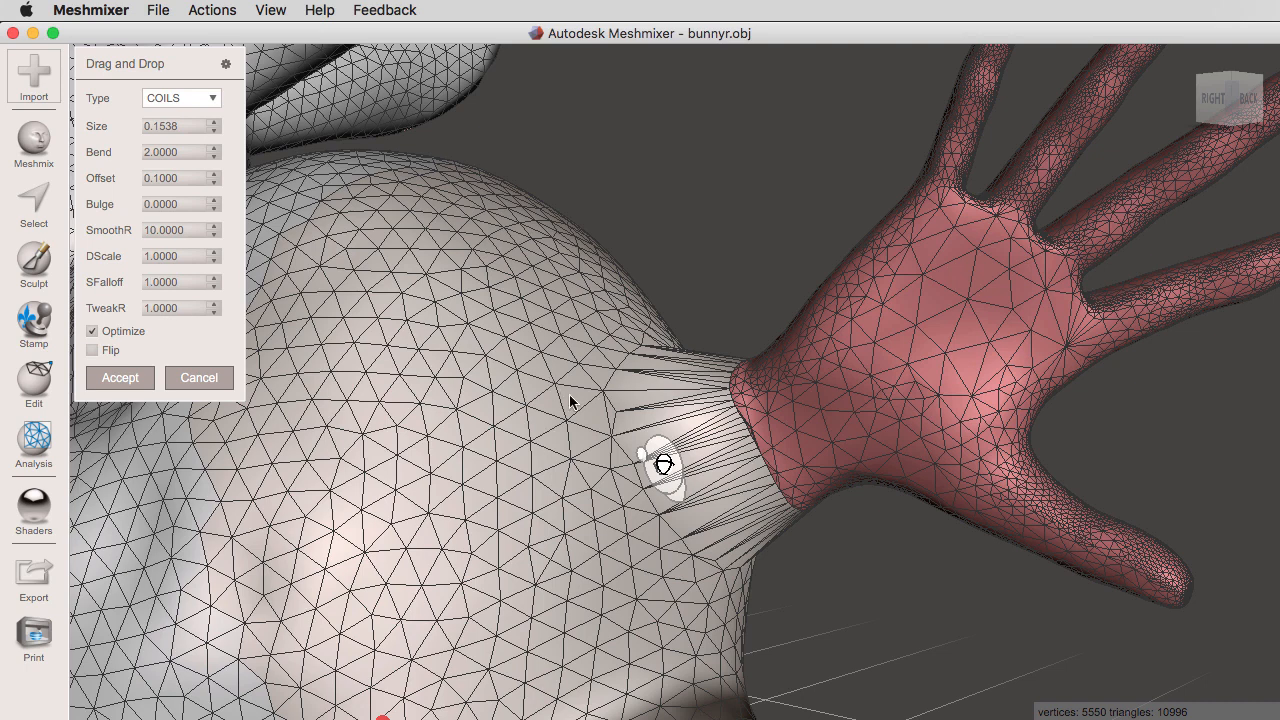
{"action": "mouse_move", "coordinate": [537, 272]}
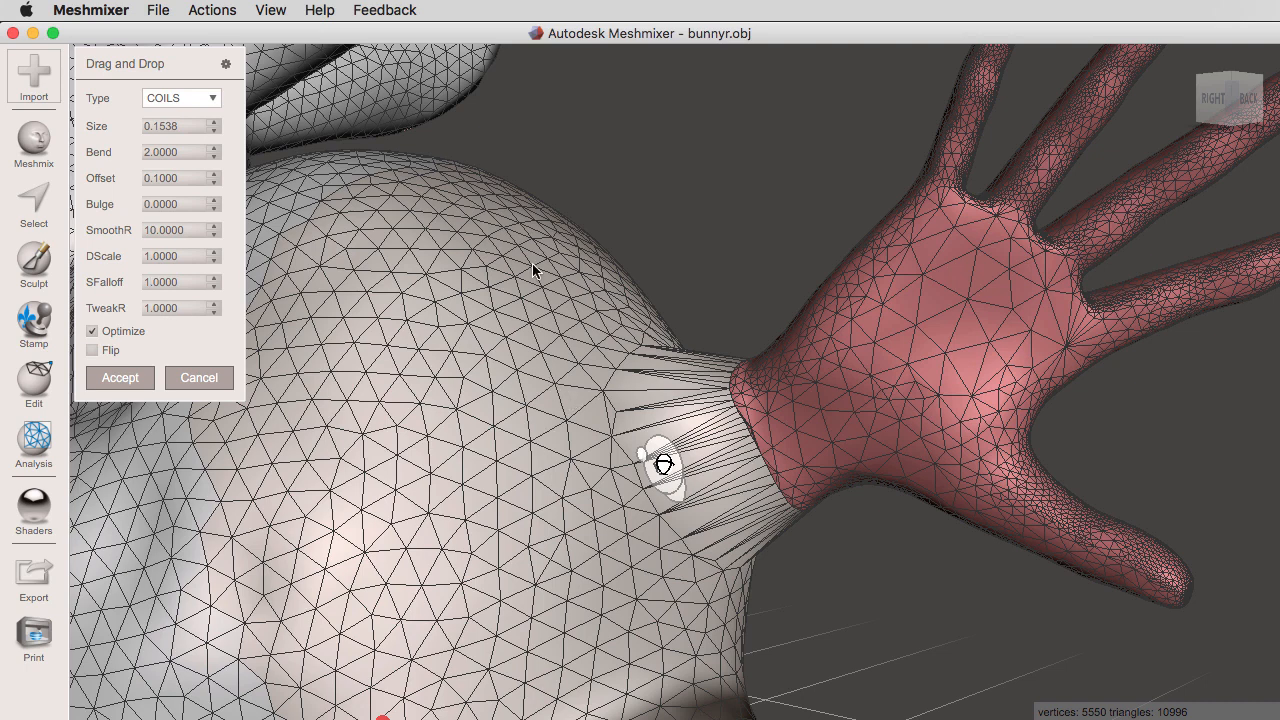
{"action": "mouse_move", "coordinate": [728, 358]}
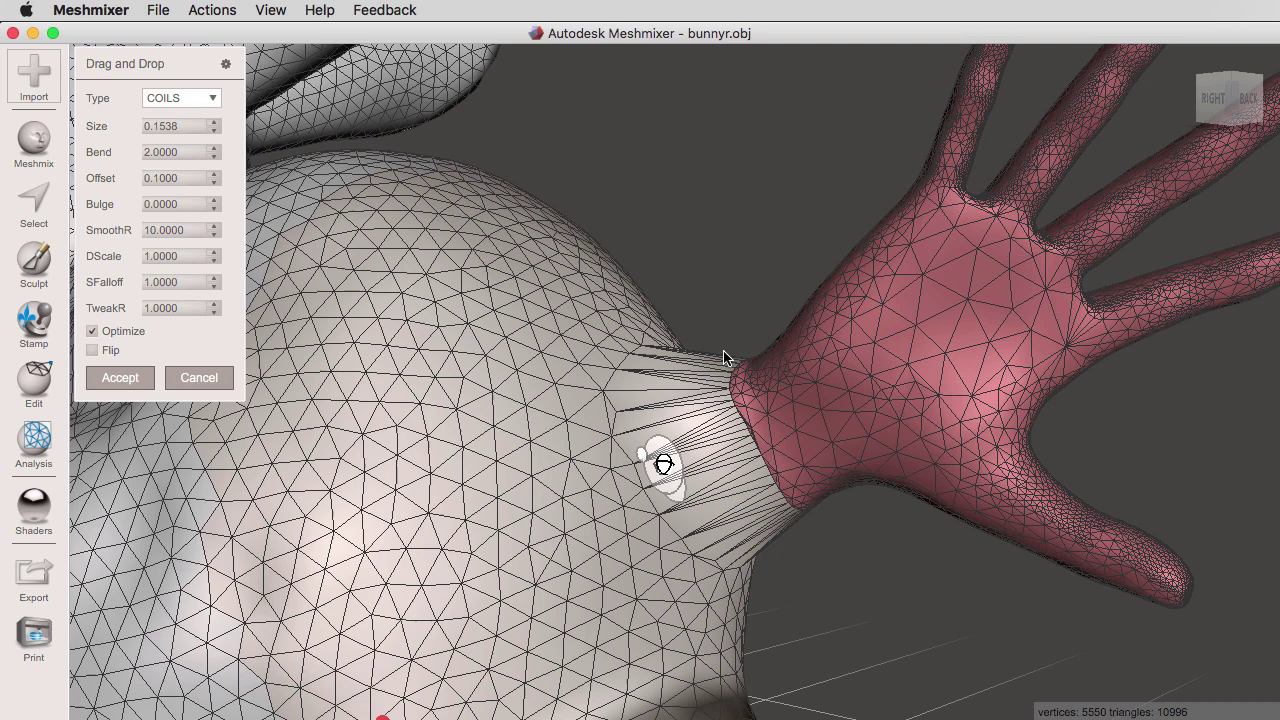
{"action": "mouse_move", "coordinate": [712, 365]}
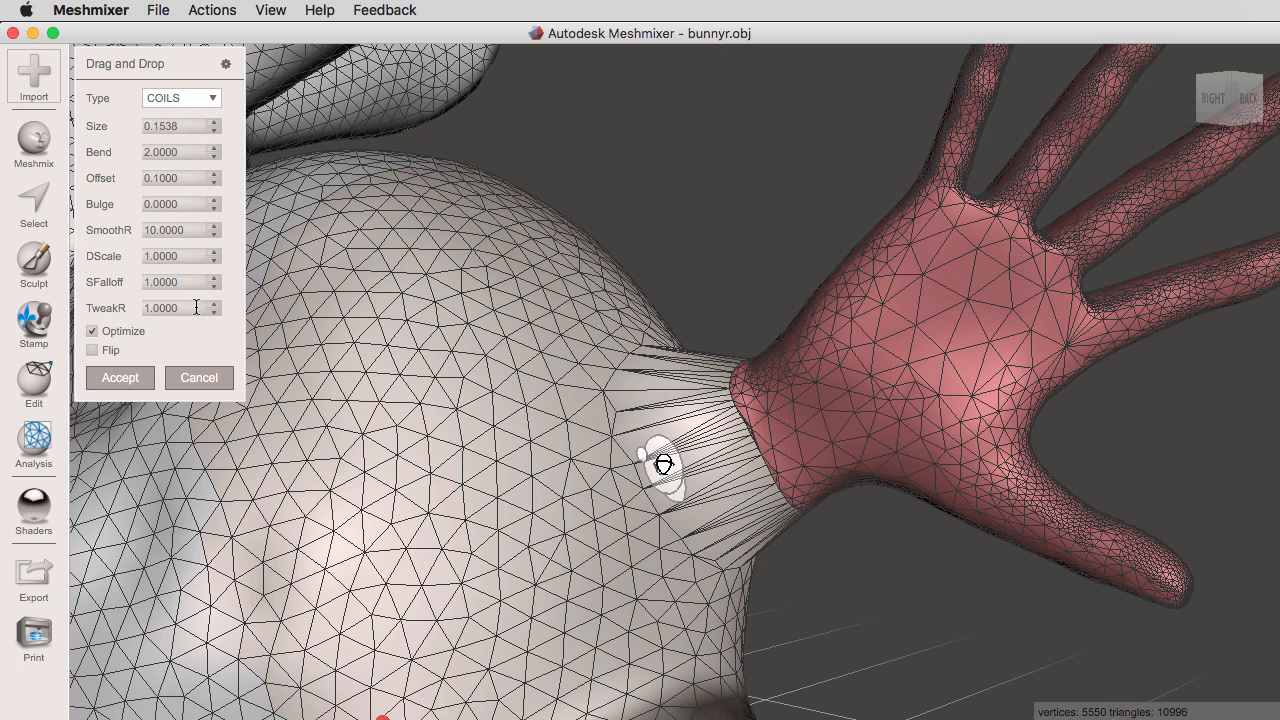
Set SFalloff to 1.0 and TweakR to 2.0 on the dropped hand
{"action": "left_click", "coordinate": [212, 302]}
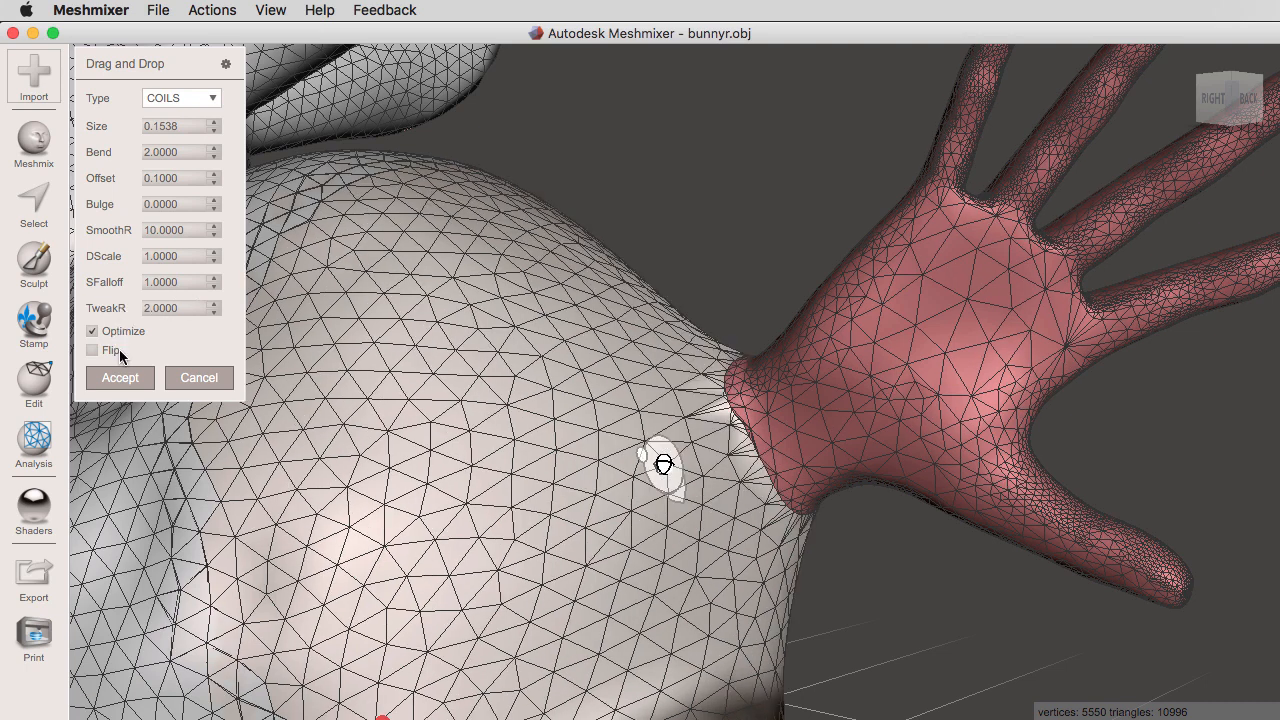